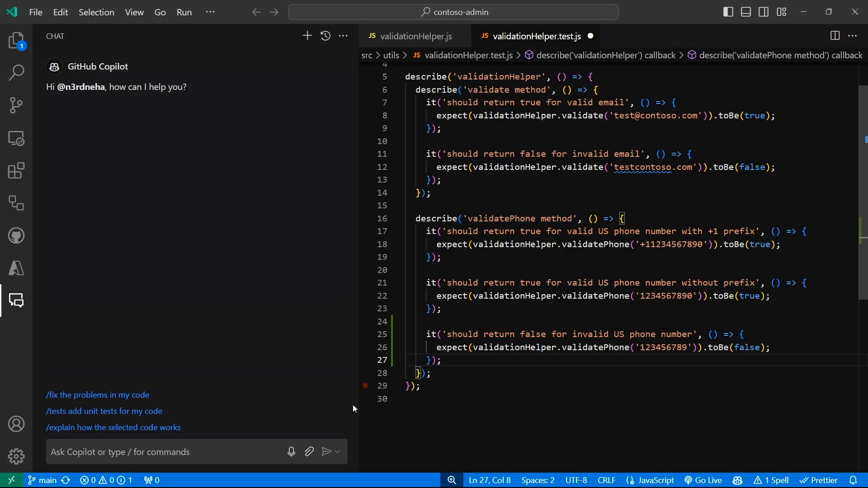
# Ask Copilot Chat by voice, in Spanish, how to check whether a number is prime in Java
pyautogui.click(291, 452)
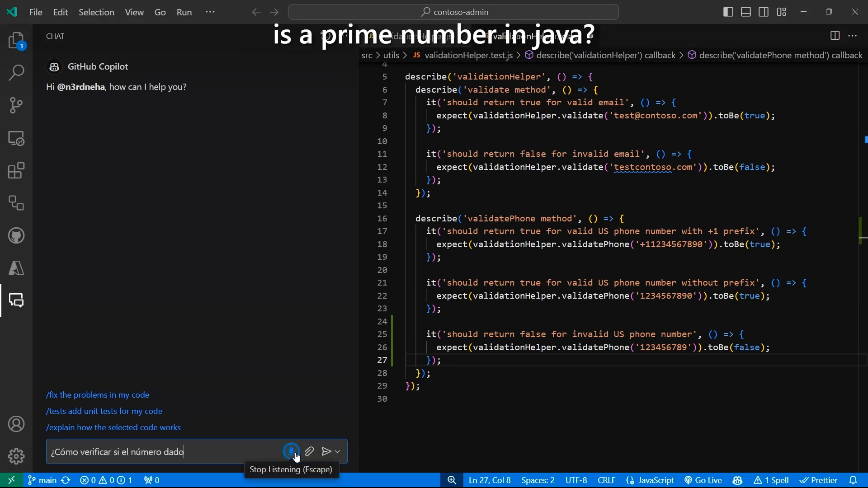
pyautogui.write('es un número primo en Java')
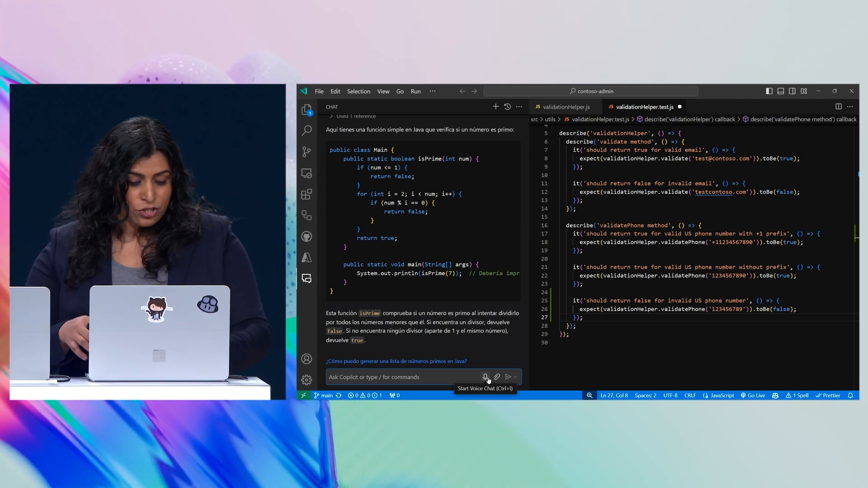
pyautogui.write('@az')
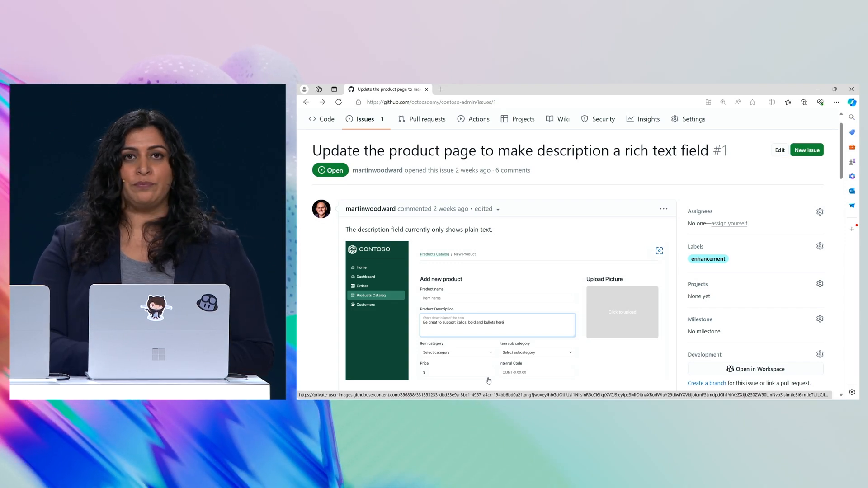
pyautogui.click(836, 89)
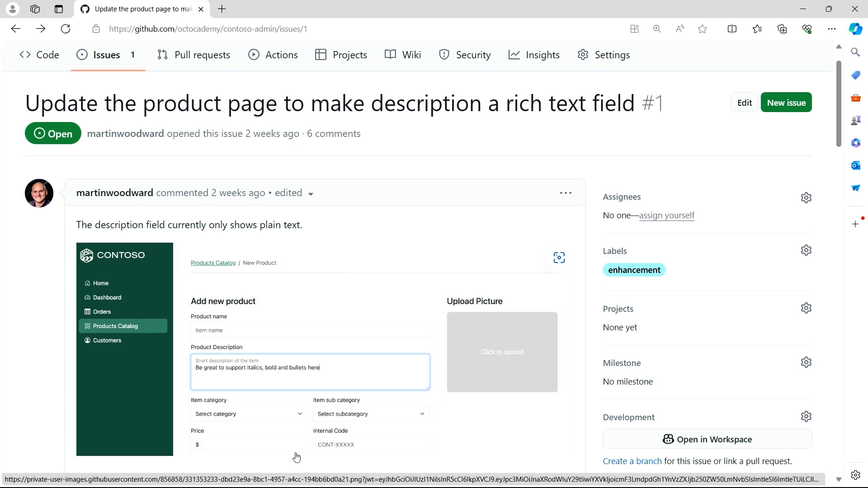
pyautogui.moveTo(322, 438)
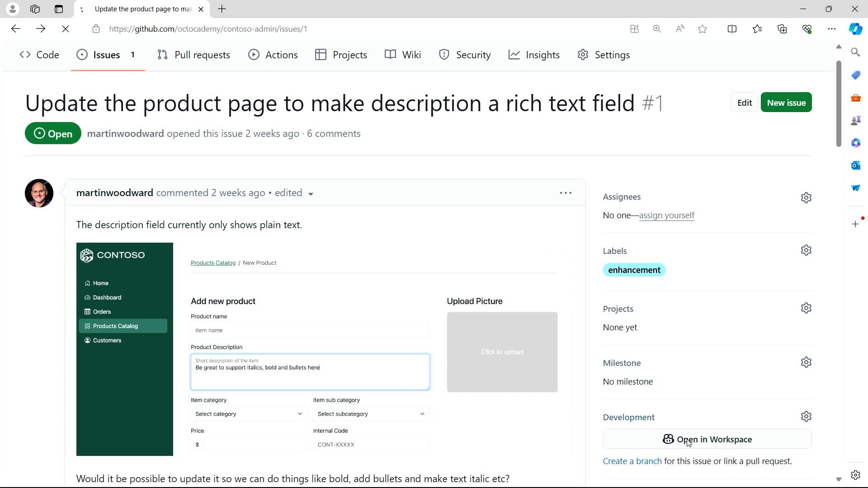
# Open the issue in Copilot Workspace and read the Current and Proposed Quill specification
pyautogui.click(706, 439)
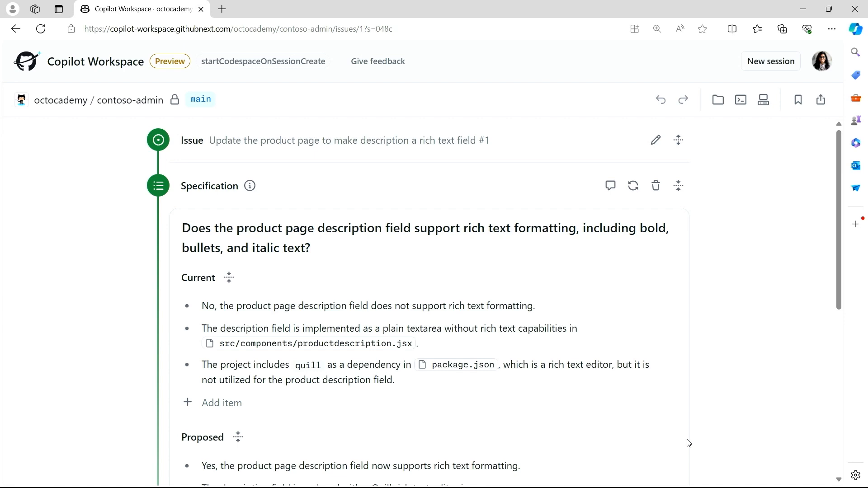
pyautogui.scroll(-3)
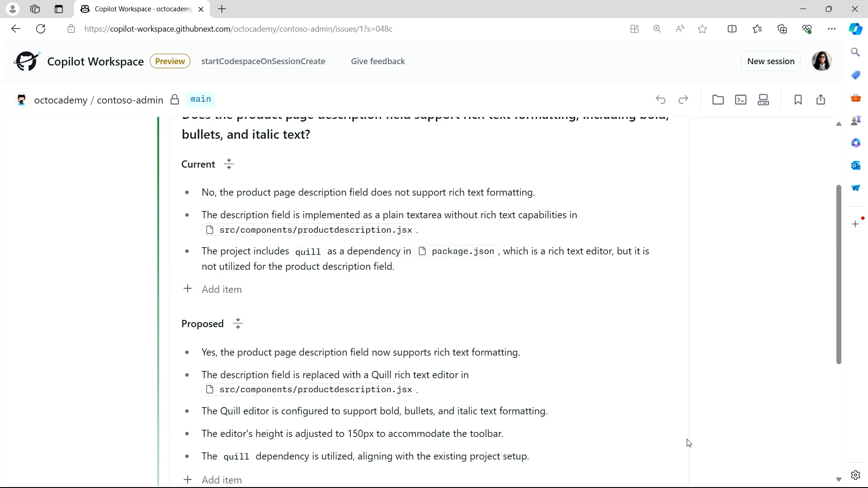
pyautogui.scroll(-3)
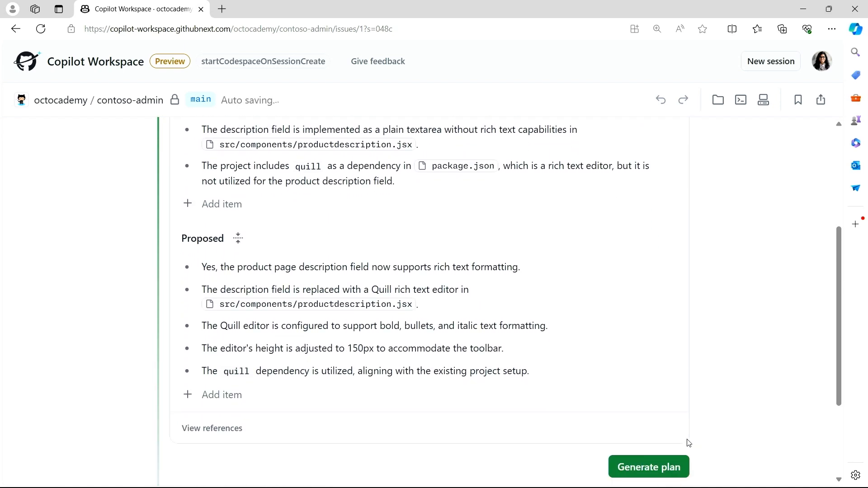
pyautogui.scroll(-3)
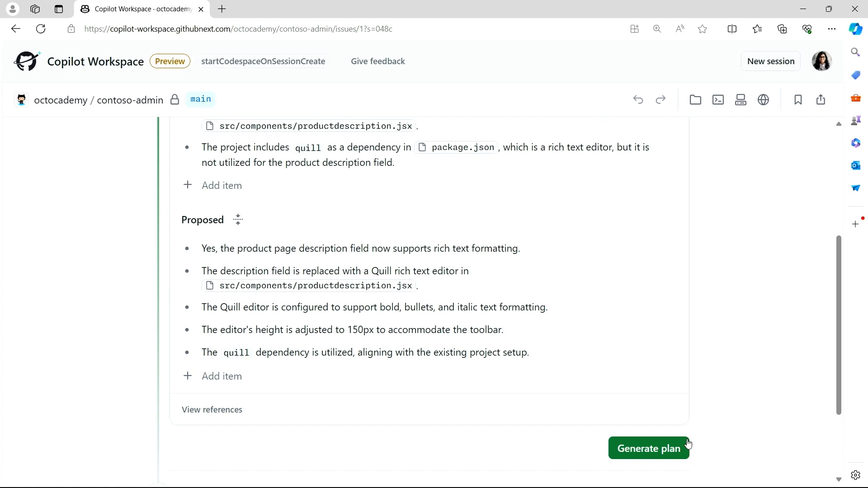
# Generate the plan and add README.md with 'Update the README to include details of key dependencies'
pyautogui.click(649, 448)
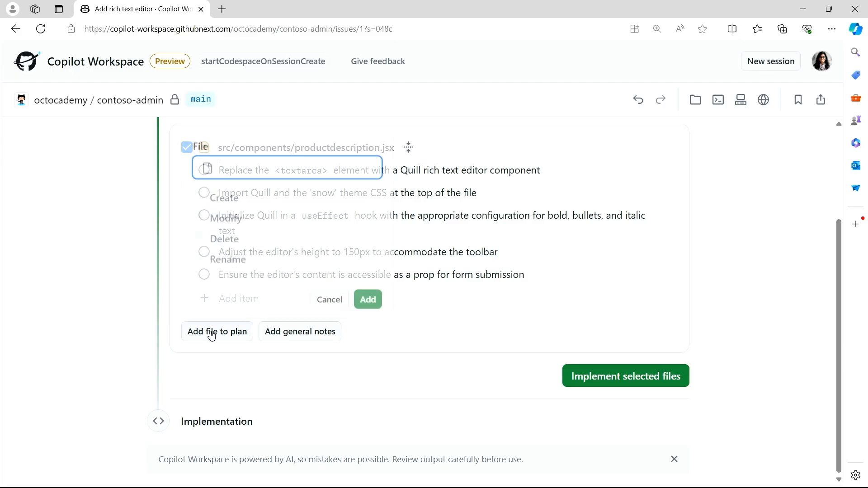
pyautogui.write('README.md')
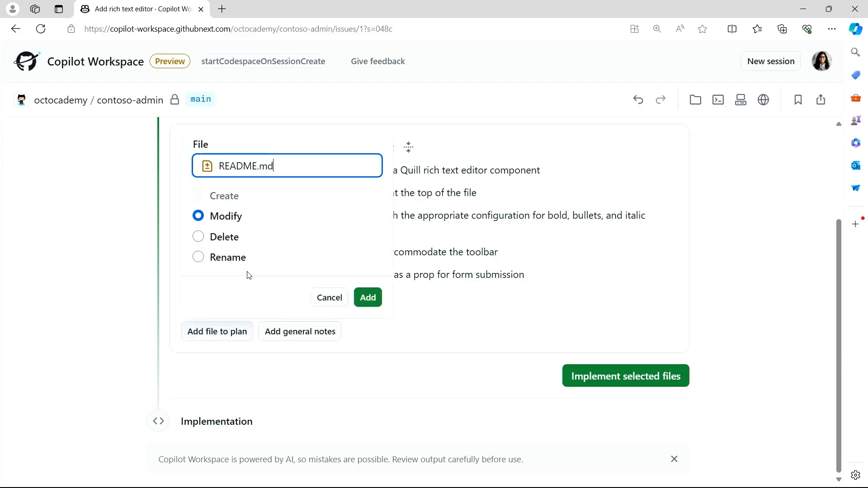
pyautogui.click(368, 298)
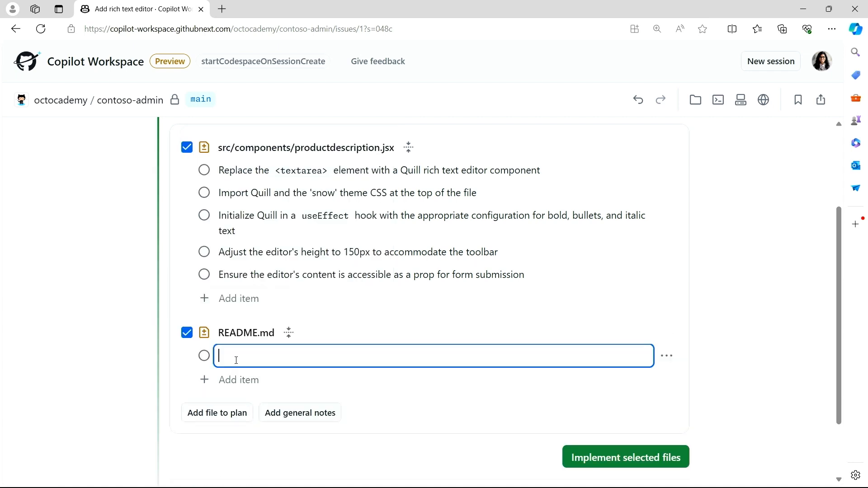
pyautogui.write('Update the README to include det')
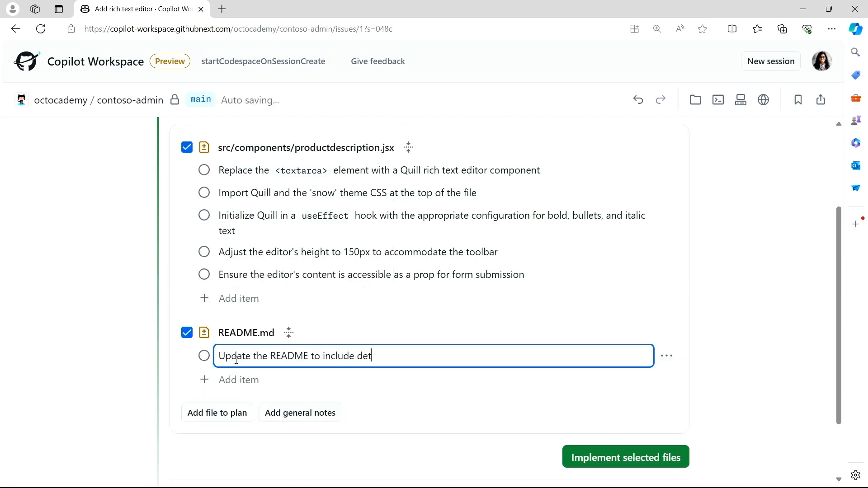
pyautogui.write('ails of key dependencies')
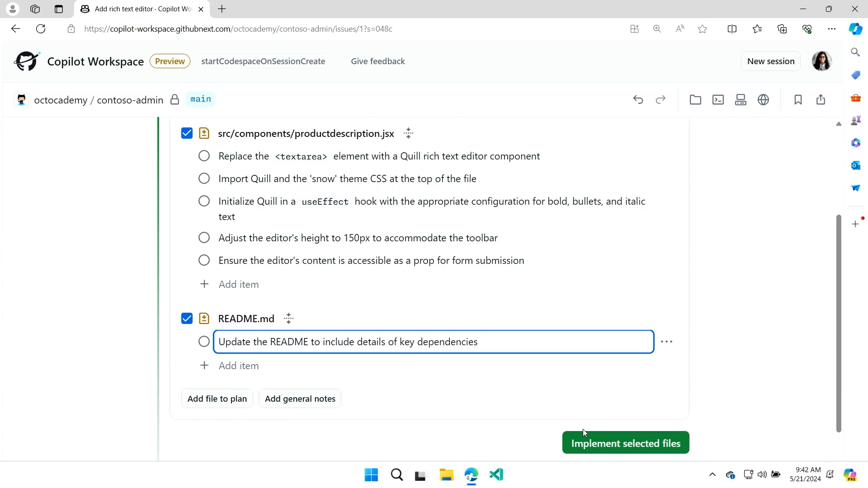
# Implement the selected files and review the Quill diff in productdescription.jsx
pyautogui.click(625, 444)
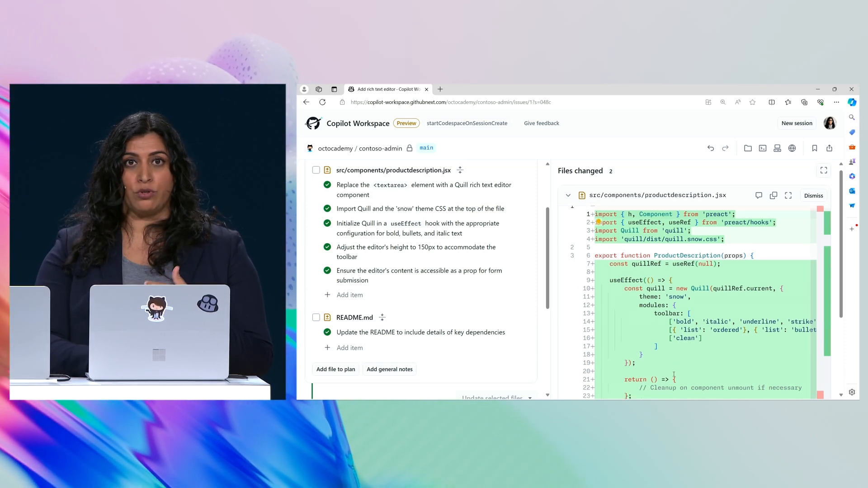
pyautogui.scroll(-3)
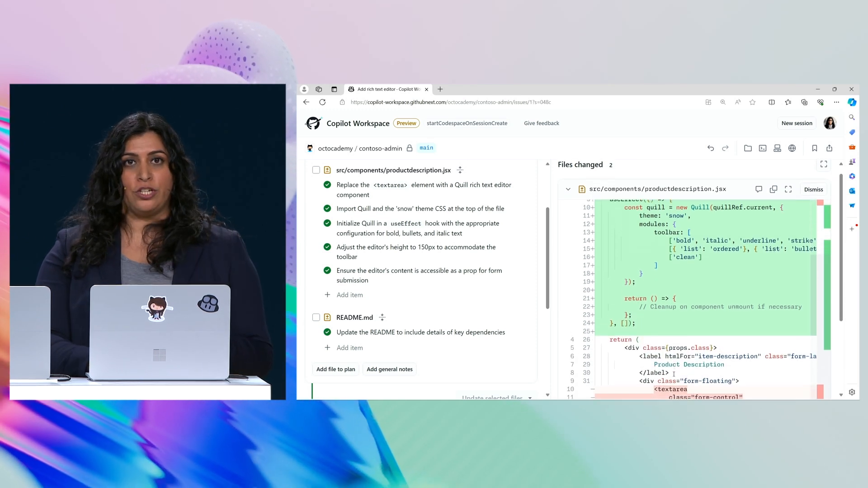
pyautogui.scroll(-3)
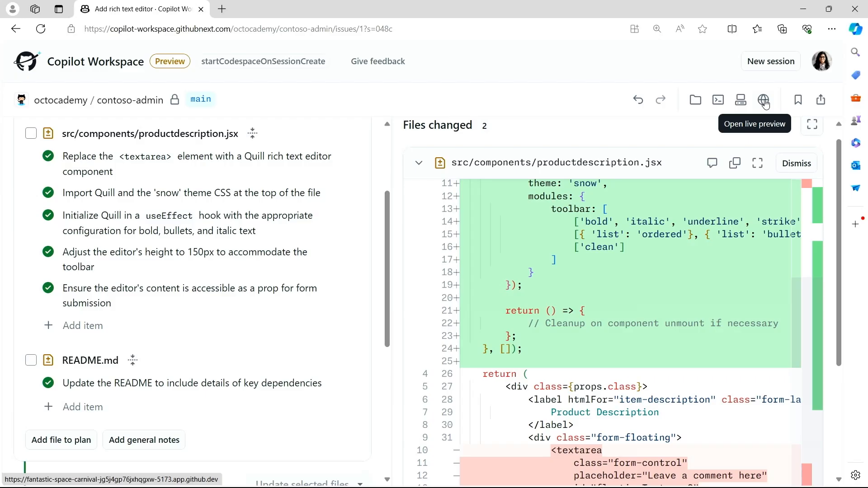
# Open the app's live preview, then start a pull request on branch rich-text-editor
pyautogui.click(764, 99)
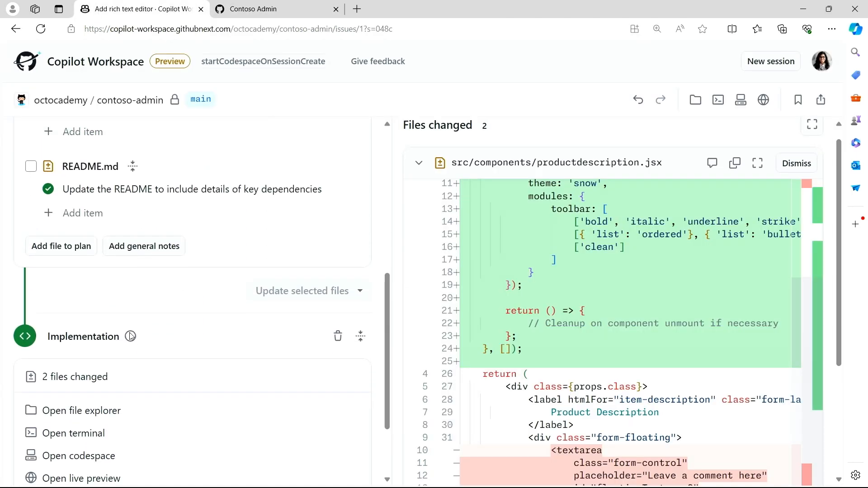
pyautogui.scroll(-3)
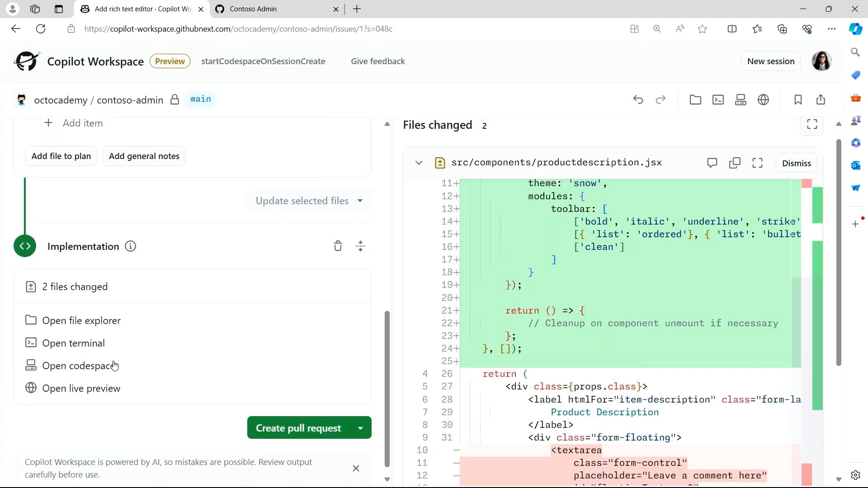
pyautogui.click(298, 428)
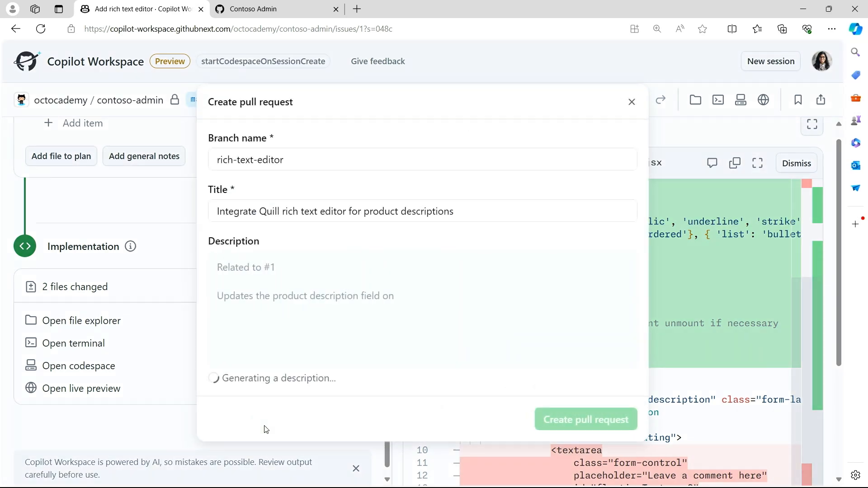